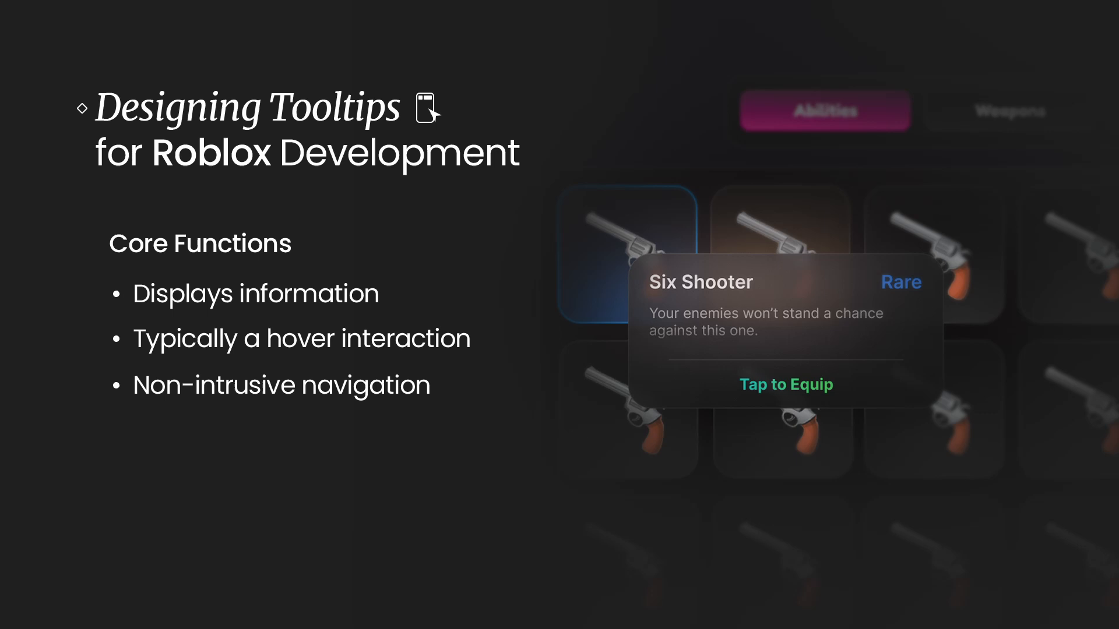
Step: Advance to the slide 'What information do we need to display?' listing statistics, name, description, rarity and equip command
key("Right")
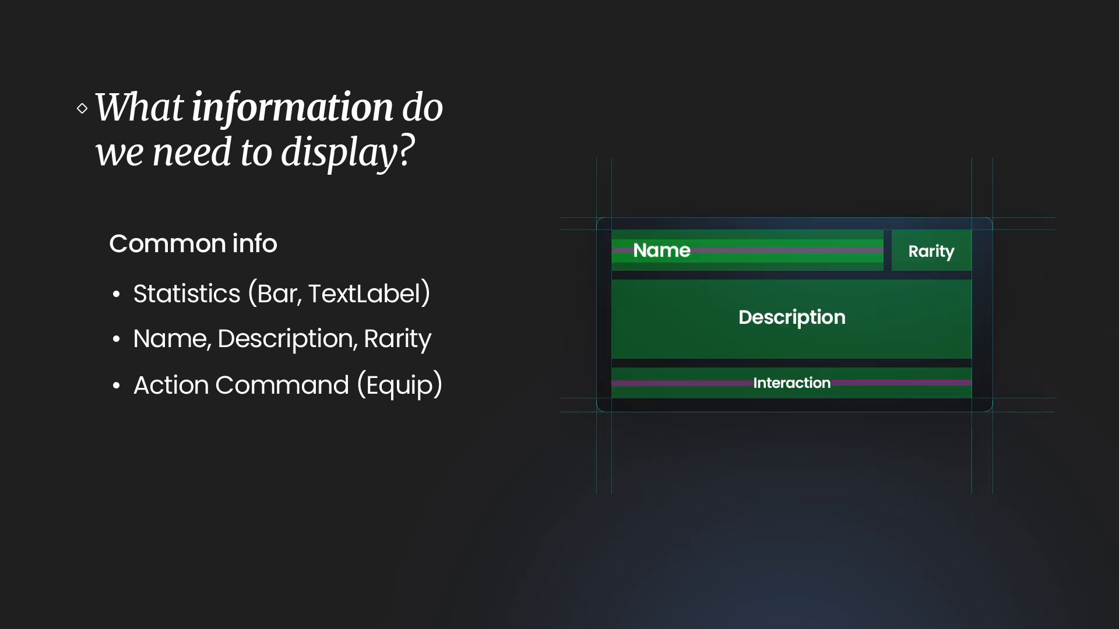